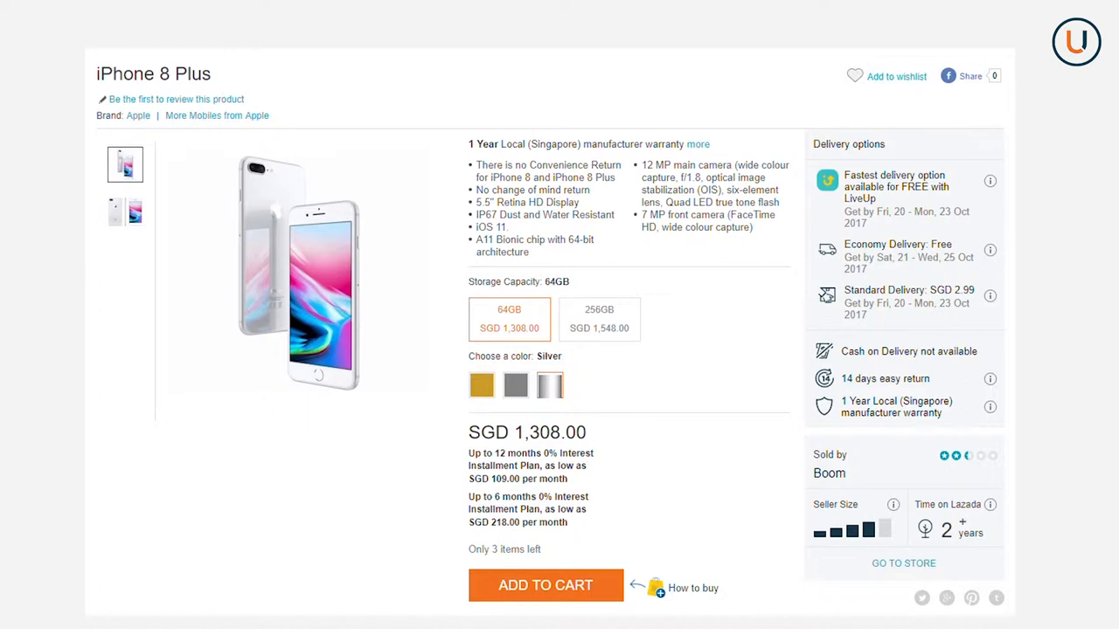
{"action": "mouse_move", "coordinate": [566, 388]}
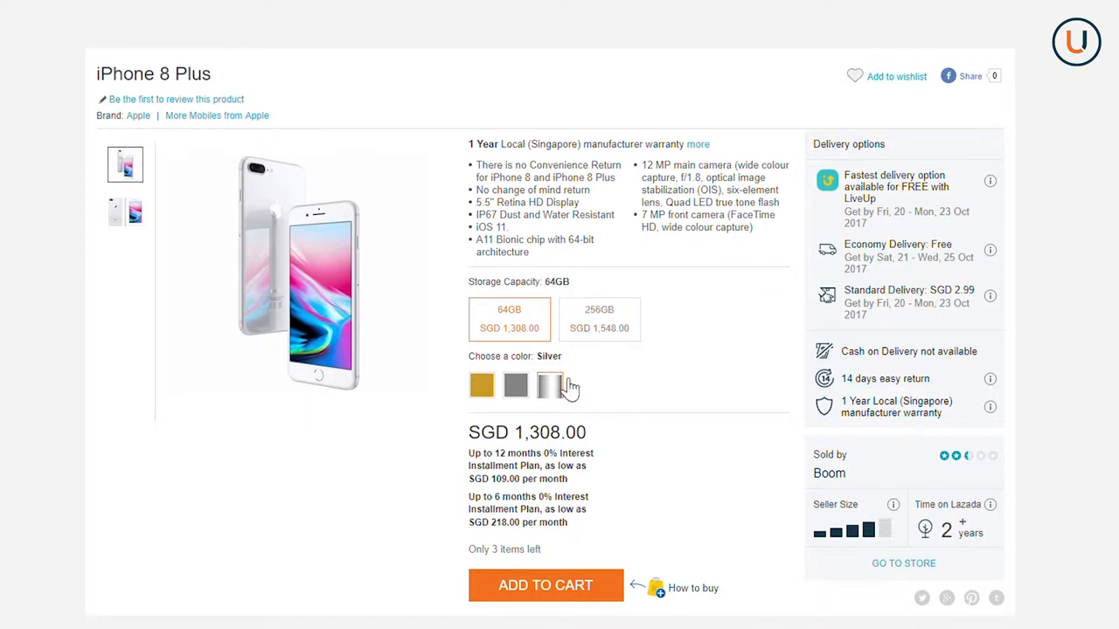
Preview the iPhone 8 Plus in Silver, then in Gold
{"action": "left_click", "coordinate": [482, 385]}
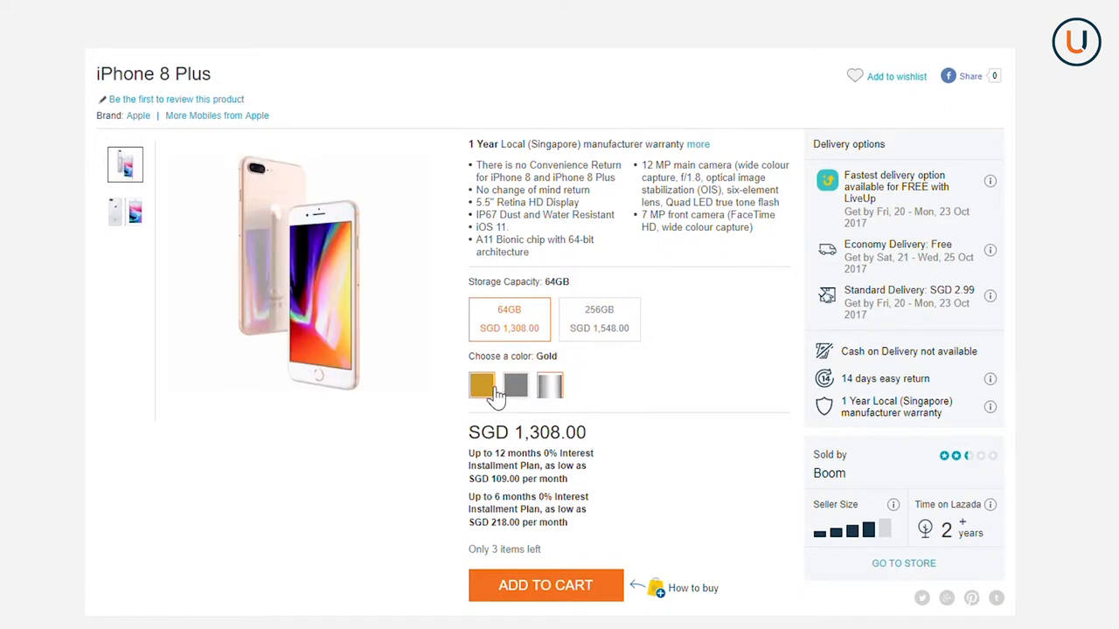
{"action": "left_click", "coordinate": [549, 386]}
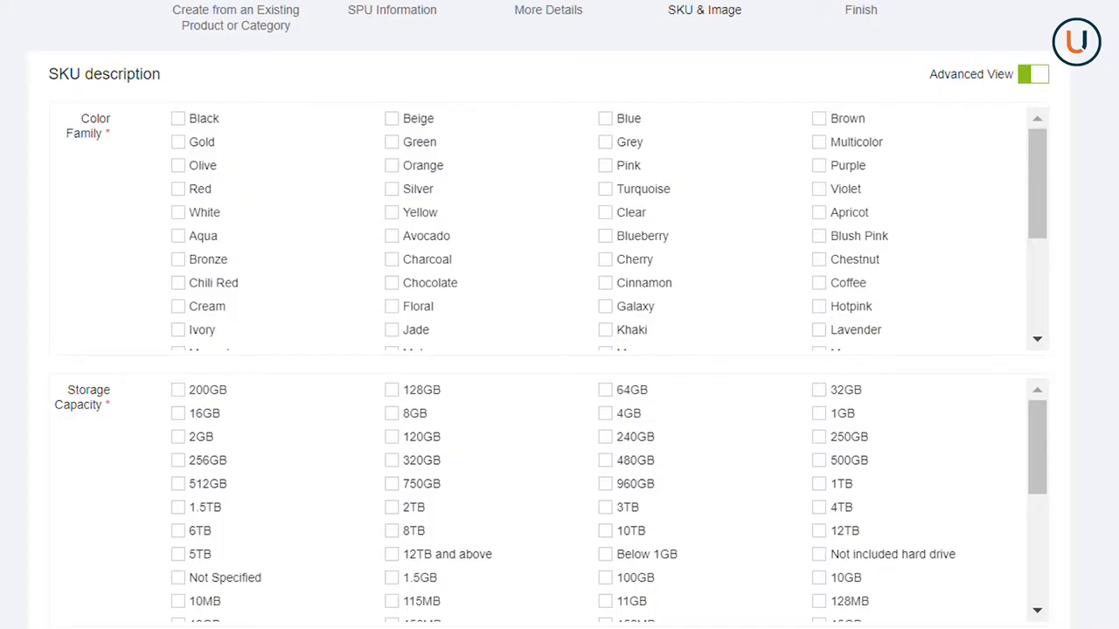
Enter brand 'Apple' and product name 'iPhone 6', then review the SKU list
{"action": "scroll", "scroll_direction": "down", "scroll_amount": 3}
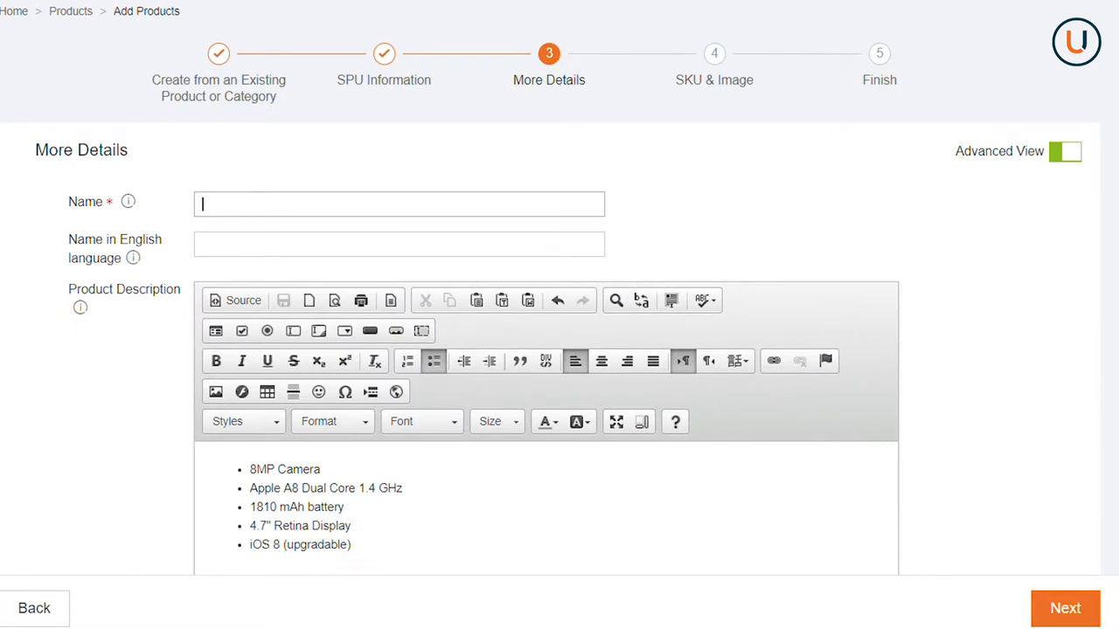
{"action": "type", "text": "Apple"}
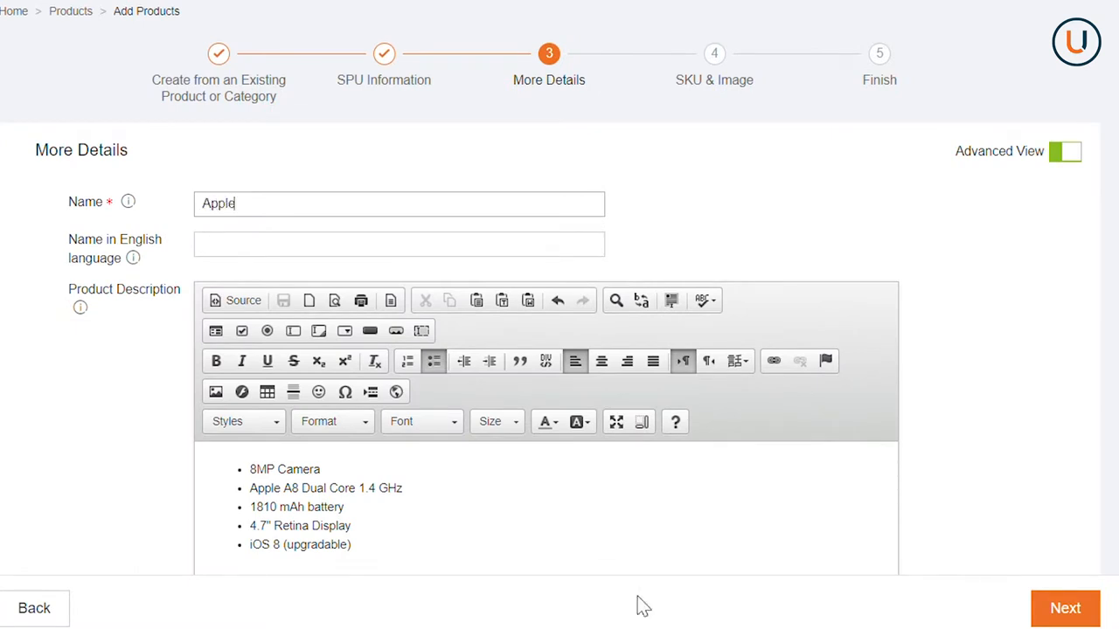
{"action": "type", "text": "iPhone 6"}
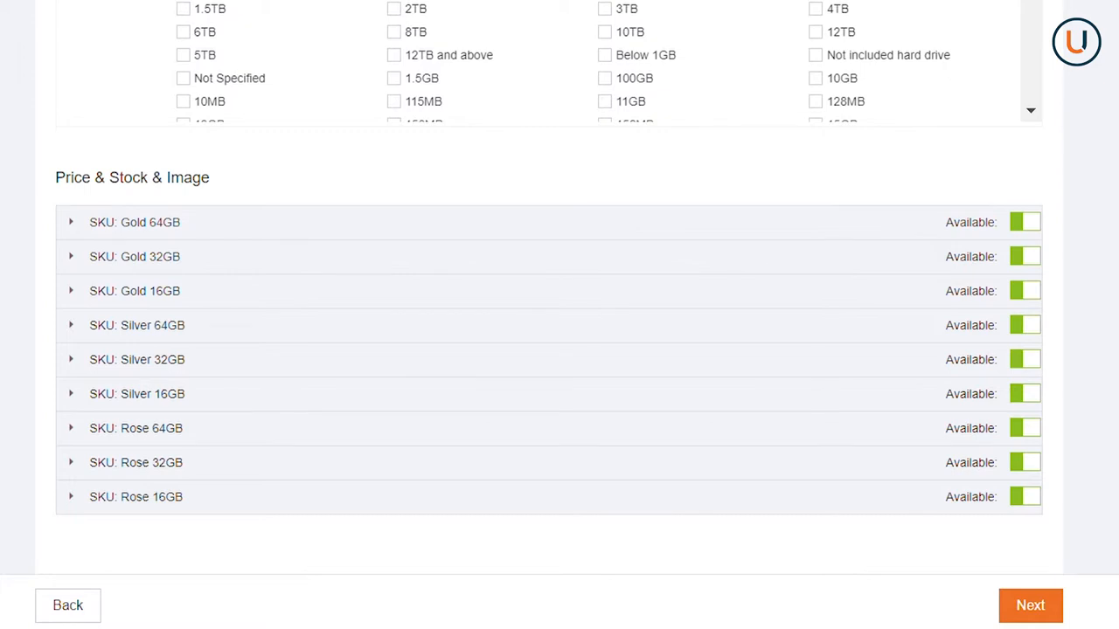
{"action": "left_click", "coordinate": [1024, 256]}
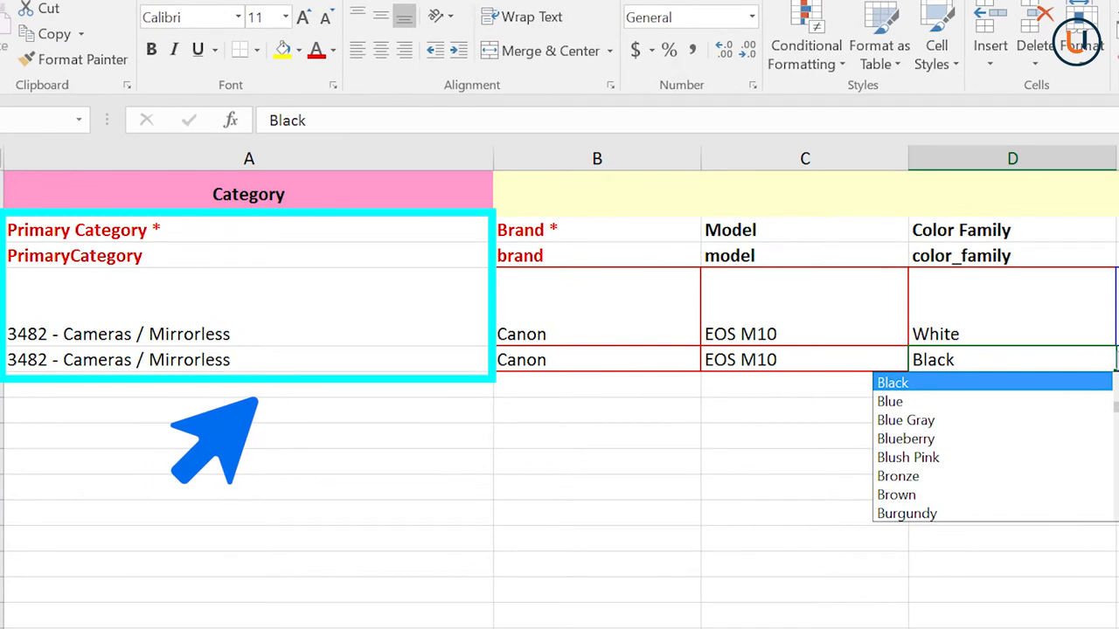
Scroll right to the Color Family column of the second Canon EOS M10 row
{"action": "scroll", "scroll_direction": "right", "scroll_amount": 3}
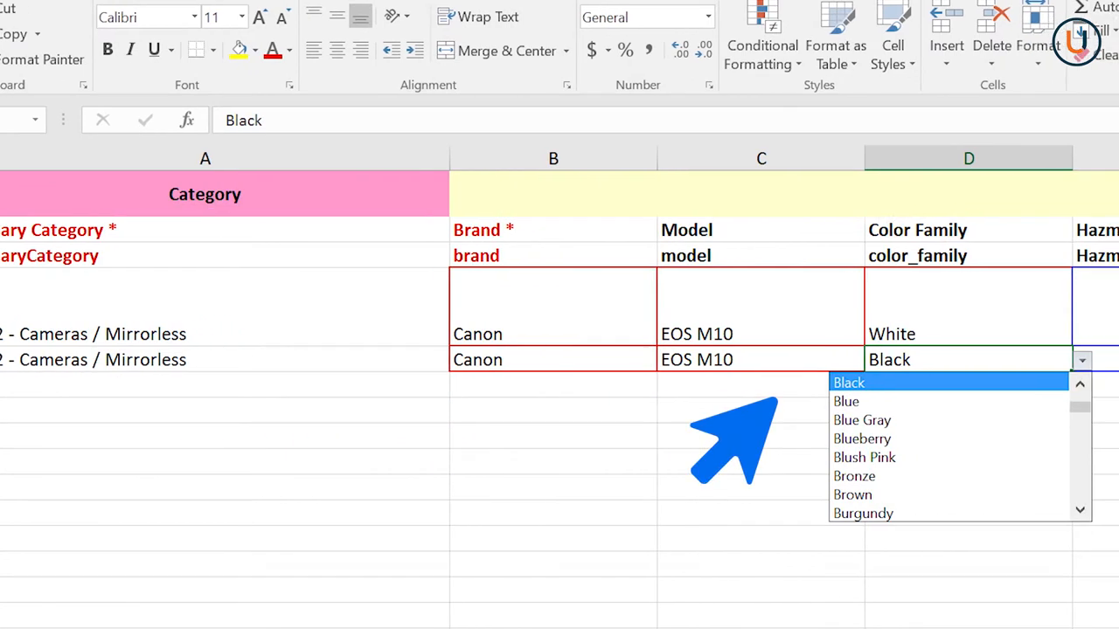